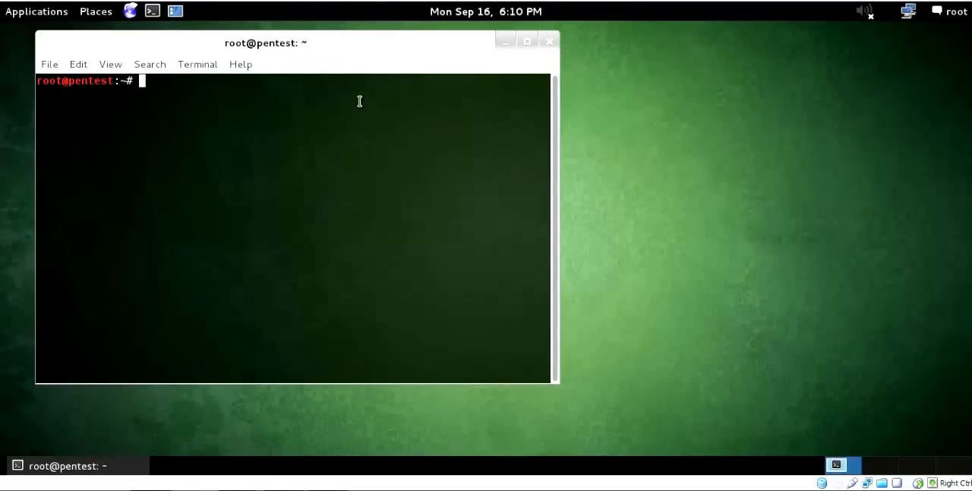
Run crunch bare to print its version 3.4 usage summary, then enlarge the terminal
{"action": "type", "text": "cru"}
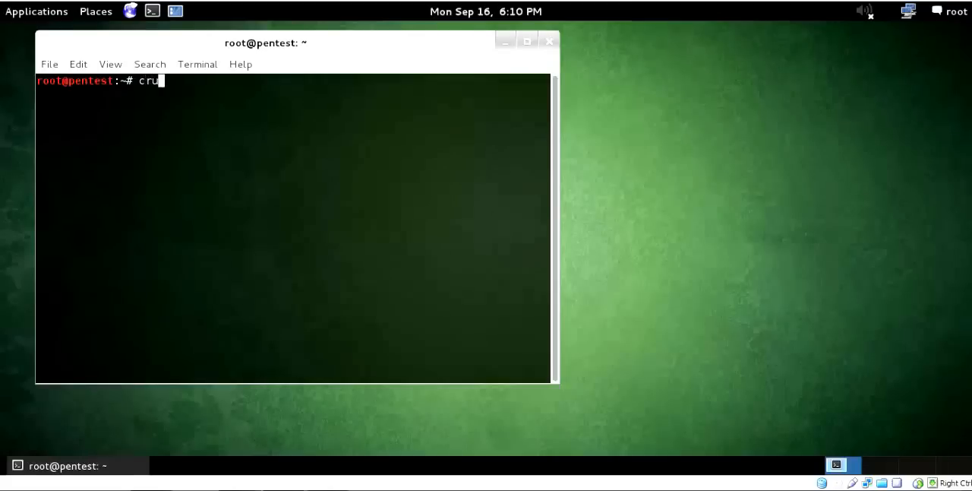
{"action": "key", "text": "Return"}
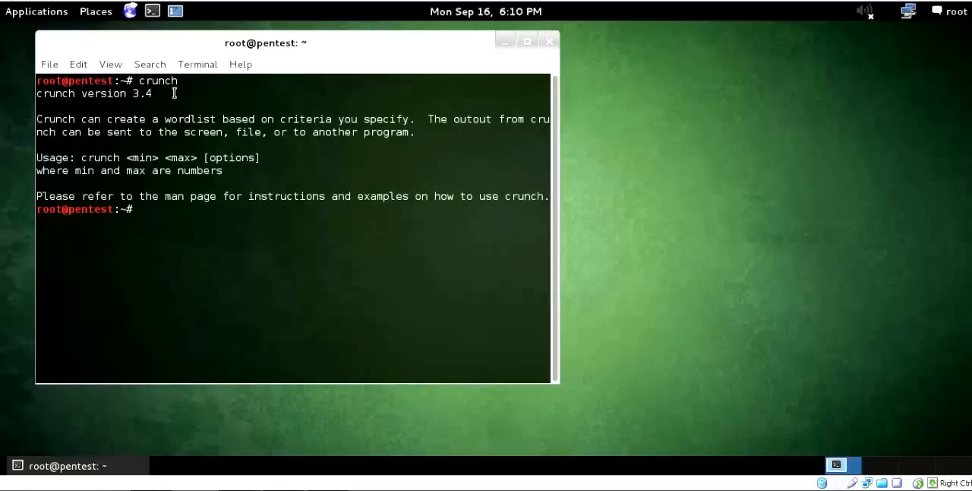
{"action": "mouse_move", "coordinate": [515, 78]}
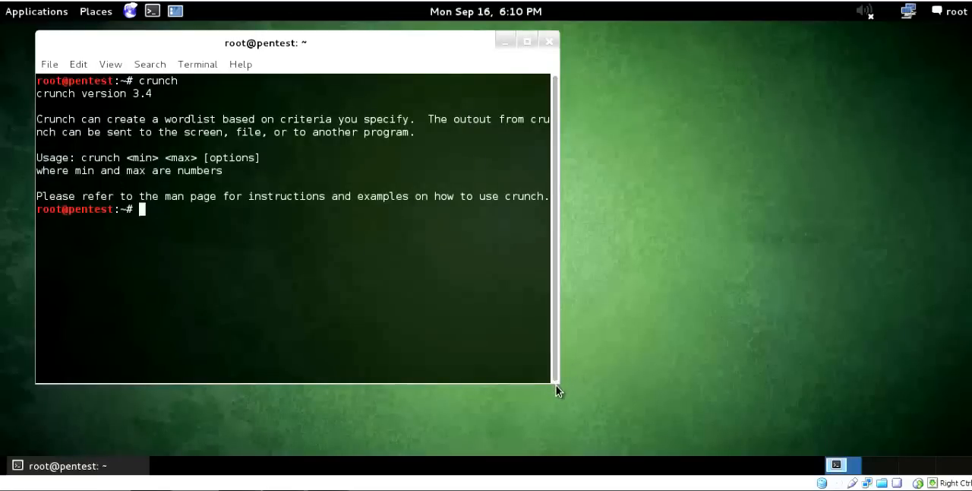
{"action": "mouse_move", "coordinate": [559, 376]}
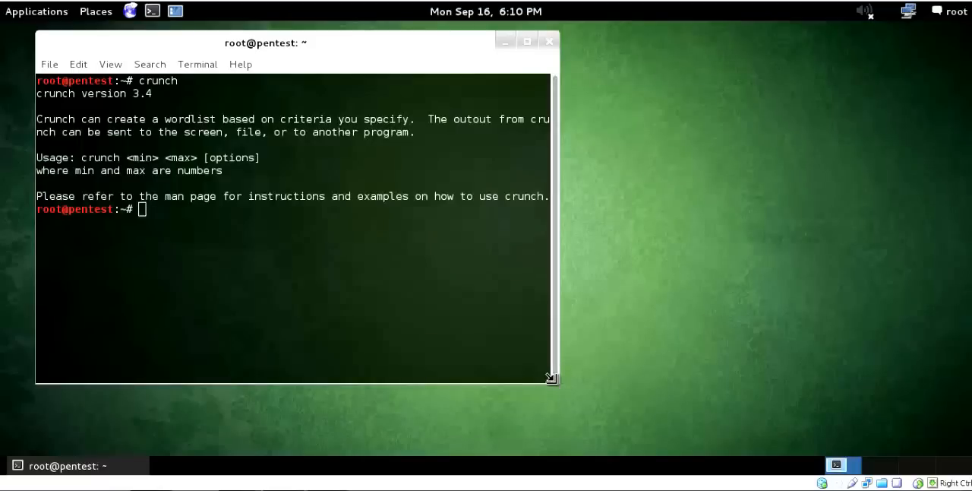
{"action": "left_click_drag", "start_coordinate": [550, 377], "coordinate": [620, 443]}
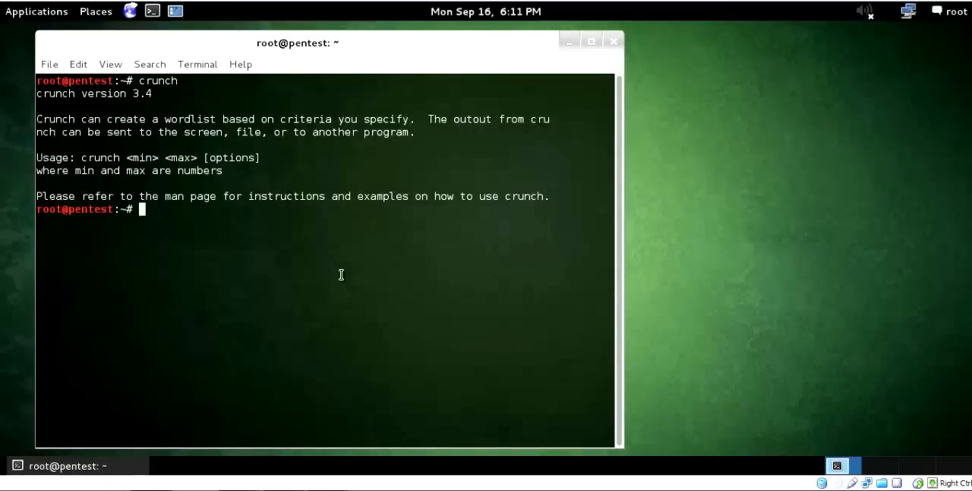
Run crunch 1 4 abcd123 -o /root/pass.txt to write the 1–4 character wordlist
{"action": "type", "text": "crunch"}
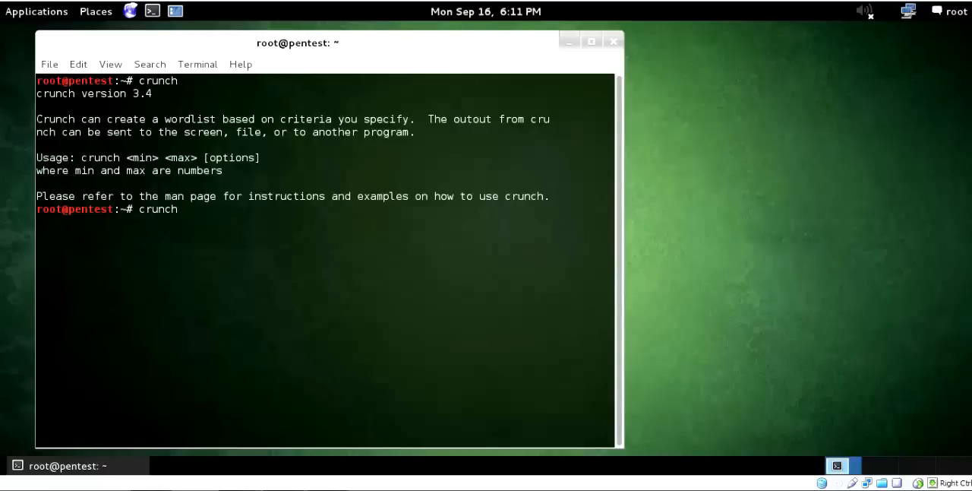
{"action": "type", "text": "1 4"}
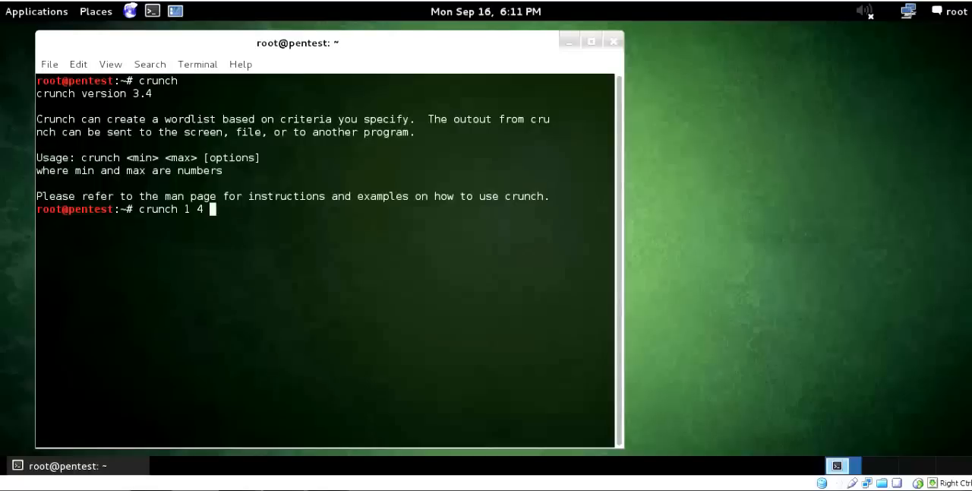
{"action": "type", "text": "ab"}
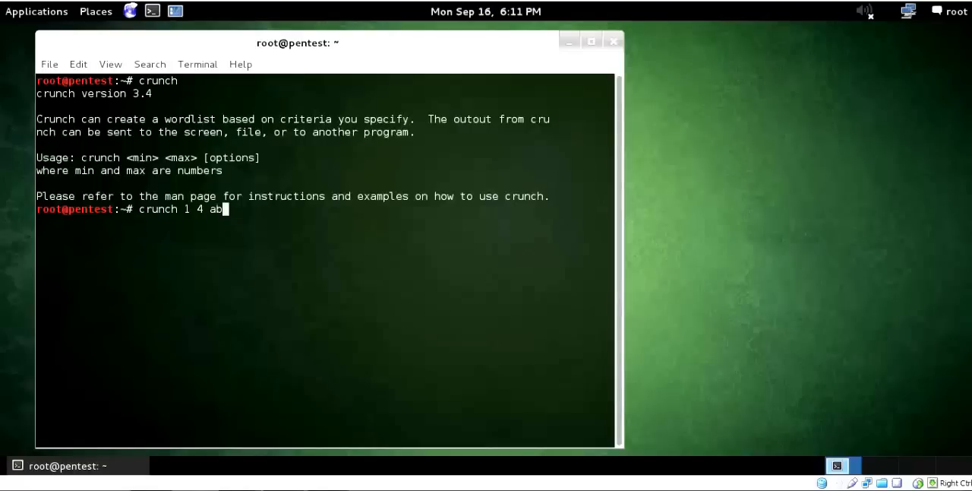
{"action": "type", "text": "cd123 -"}
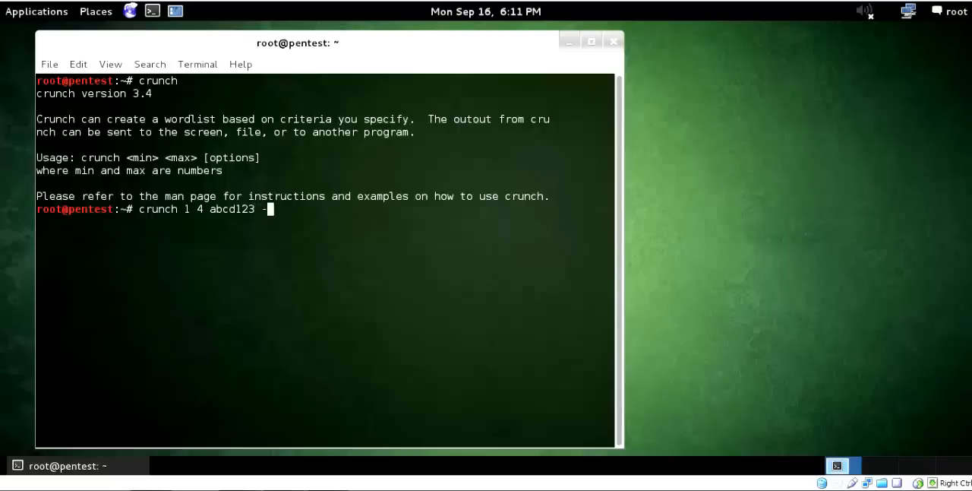
{"action": "type", "text": "o /r"}
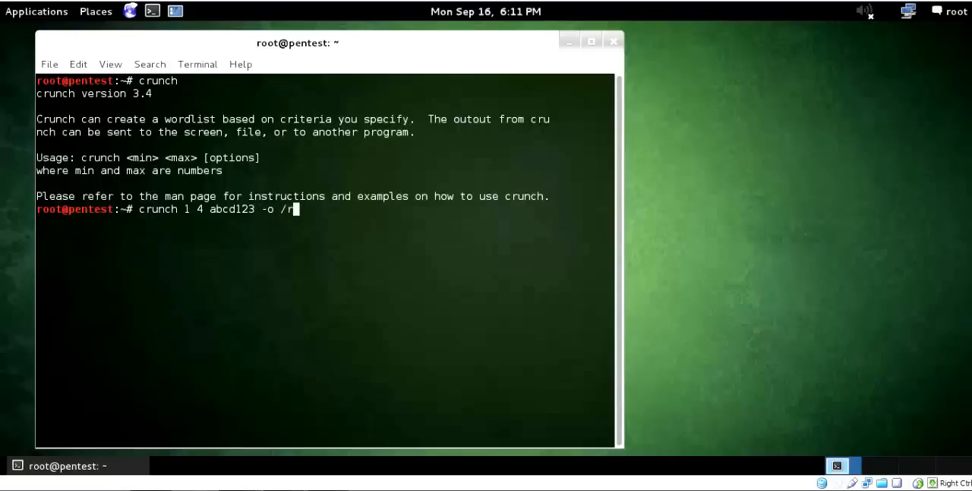
{"action": "type", "text": "oot/"}
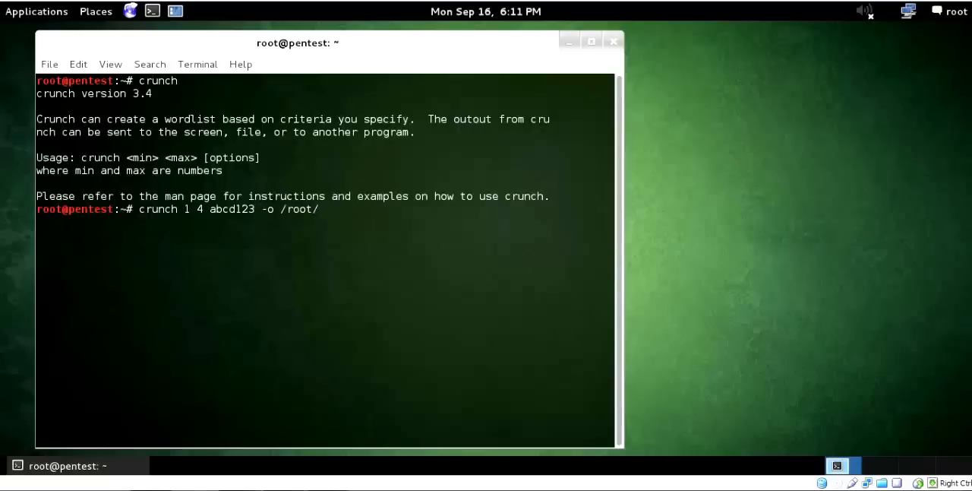
{"action": "type", "text": "pass"}
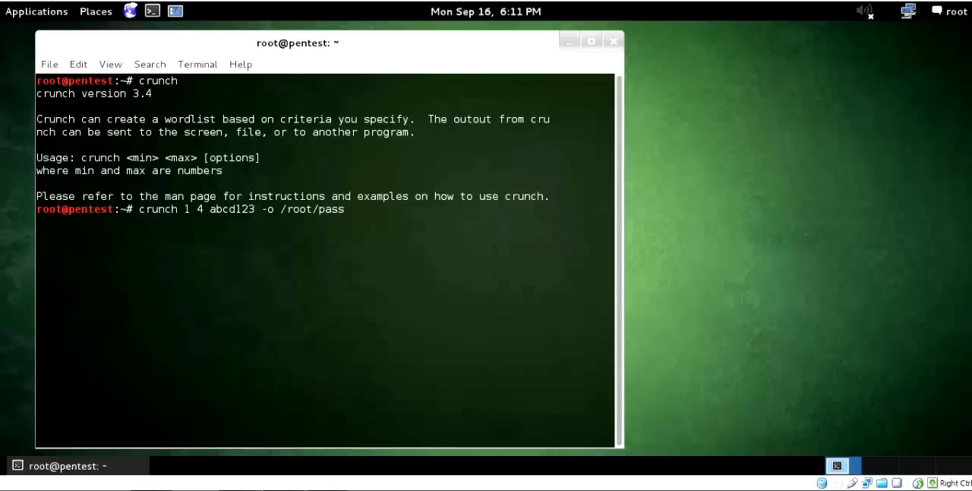
{"action": "type", "text": ".t"}
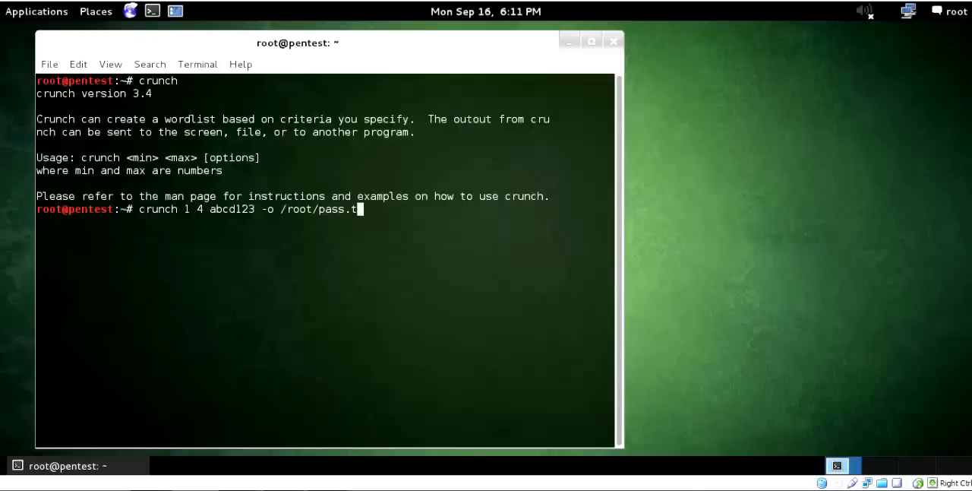
{"action": "type", "text": "xt"}
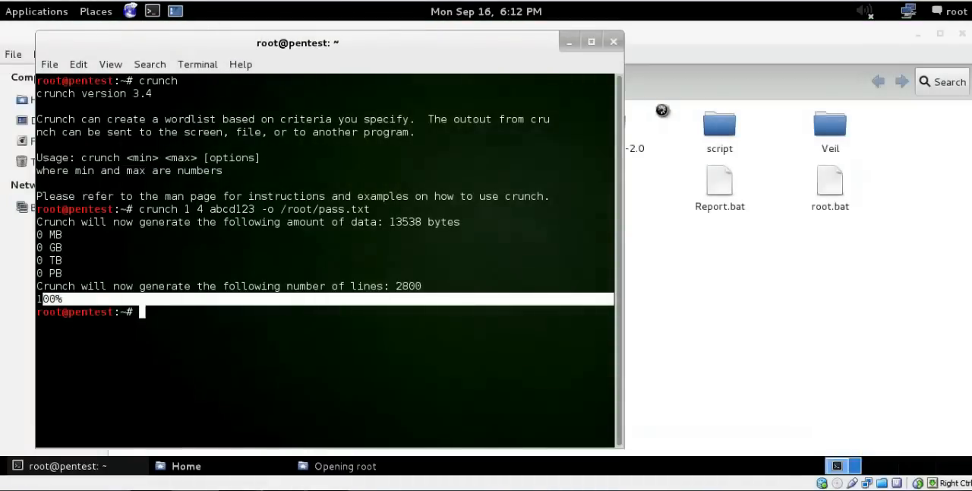
View pass.txt from the Home folder in gedit and scroll through its entries
{"action": "left_click", "coordinate": [185, 465]}
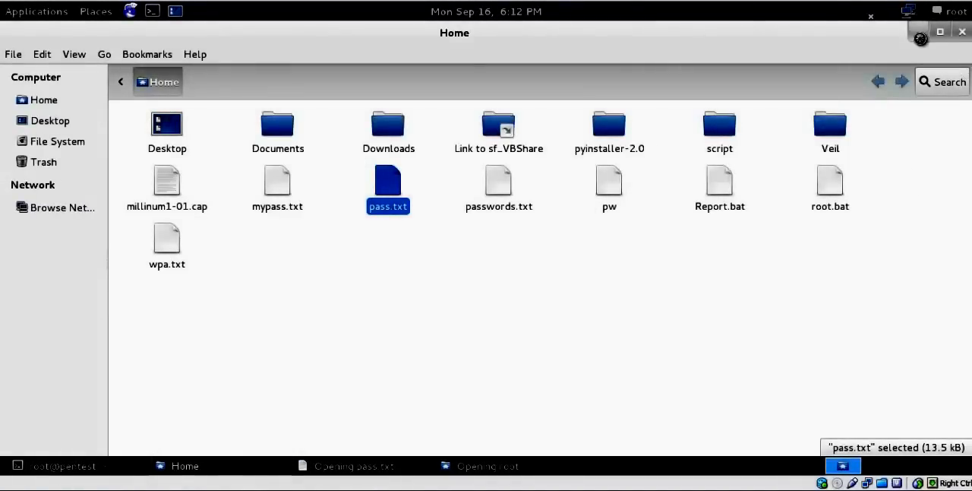
{"action": "double_click", "coordinate": [389, 183]}
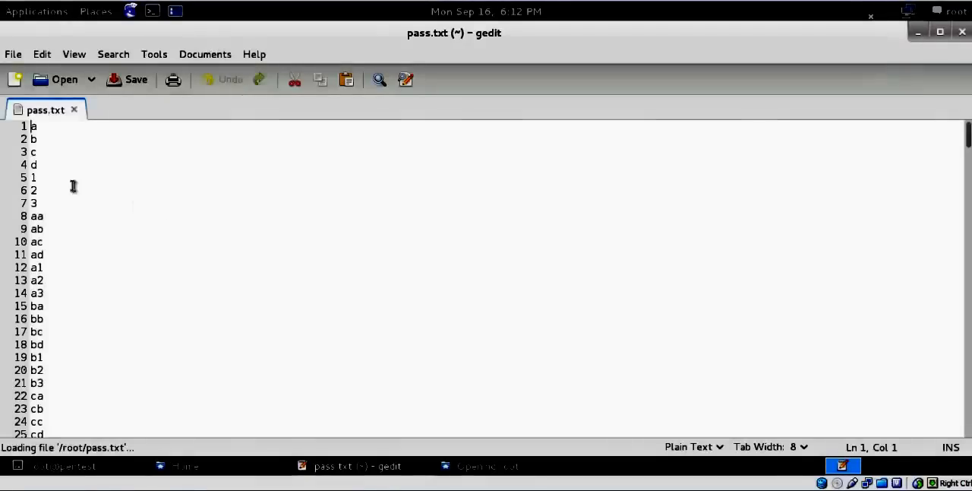
{"action": "left_click_drag", "start_coordinate": [33, 126], "coordinate": [33, 177]}
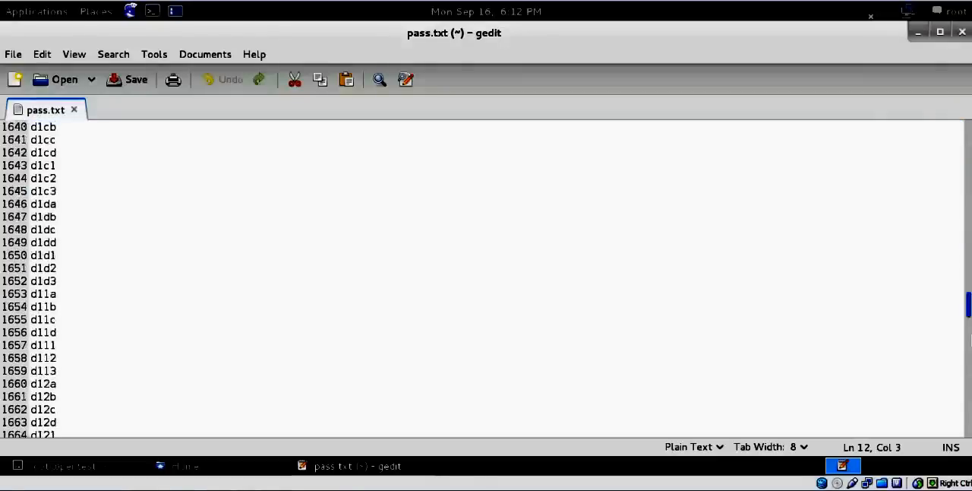
{"action": "scroll", "scroll_direction": "down", "scroll_amount": 3}
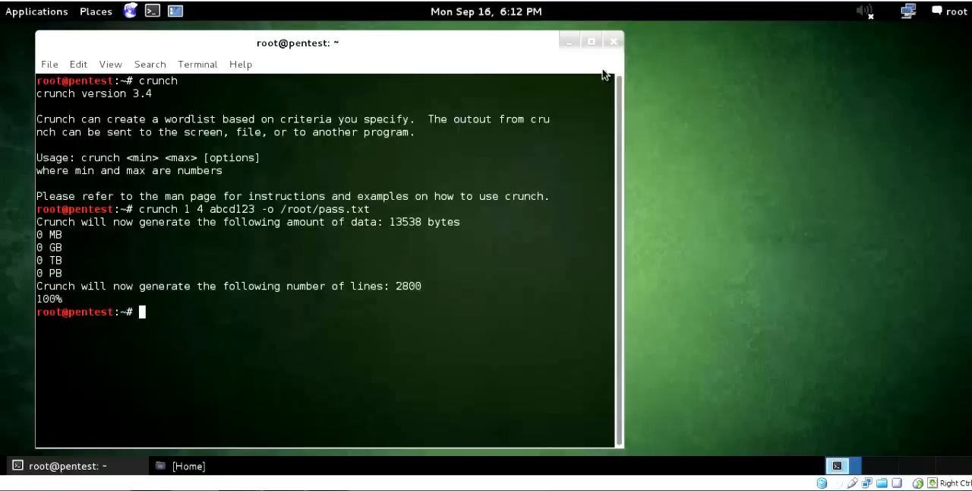
Locate crunch, cd into /usr/share/crunch and list charset.lst and unicode_test.lst
{"action": "left_click", "coordinate": [591, 41]}
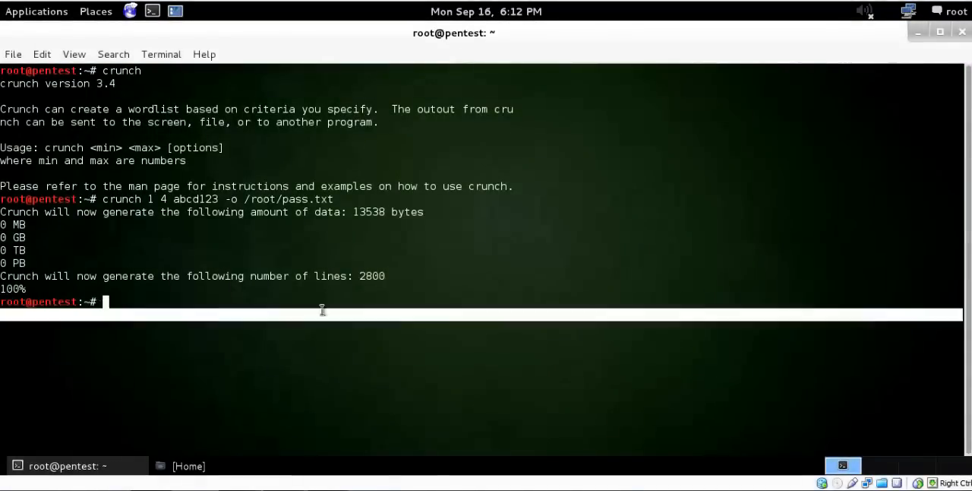
{"action": "type", "text": "locate crunch"}
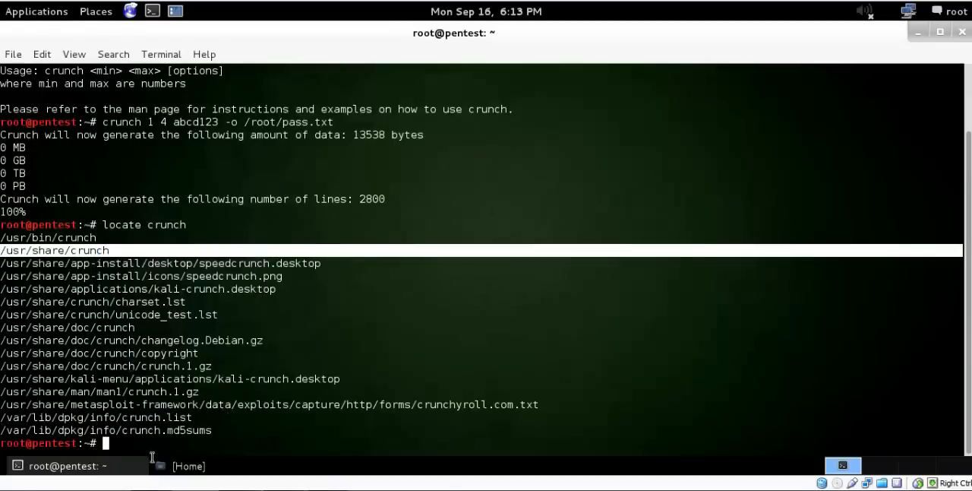
{"action": "type", "text": "cd /usr/share/crunch"}
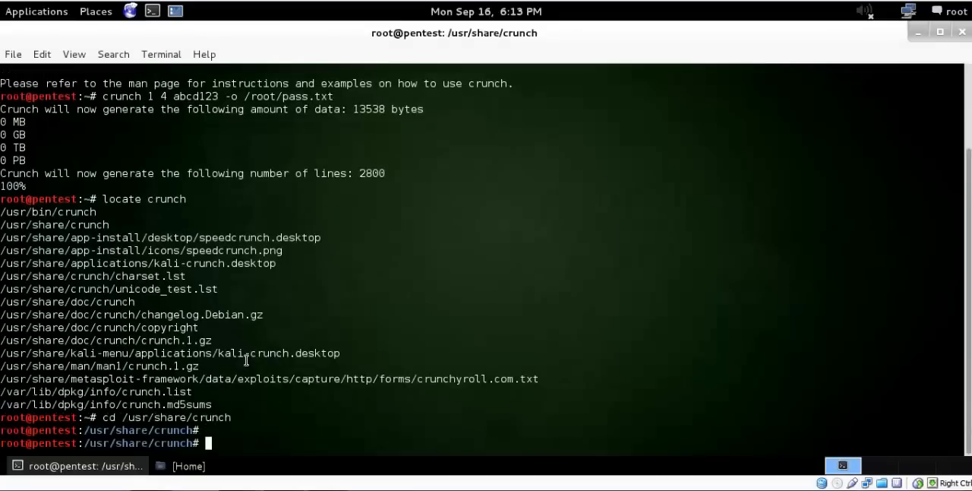
{"action": "type", "text": "ls"}
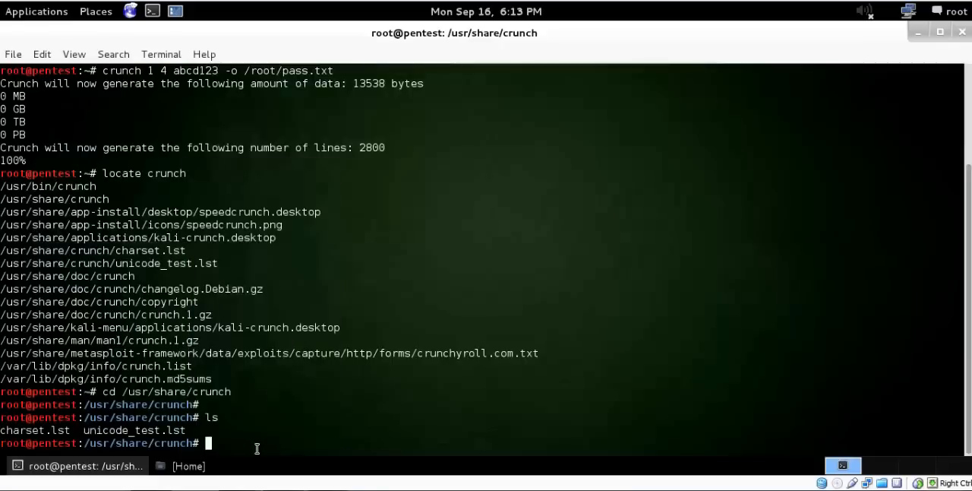
Run gedit charset.lst and scroll through the predefined charset names to mixalpha
{"action": "type", "text": "ged"}
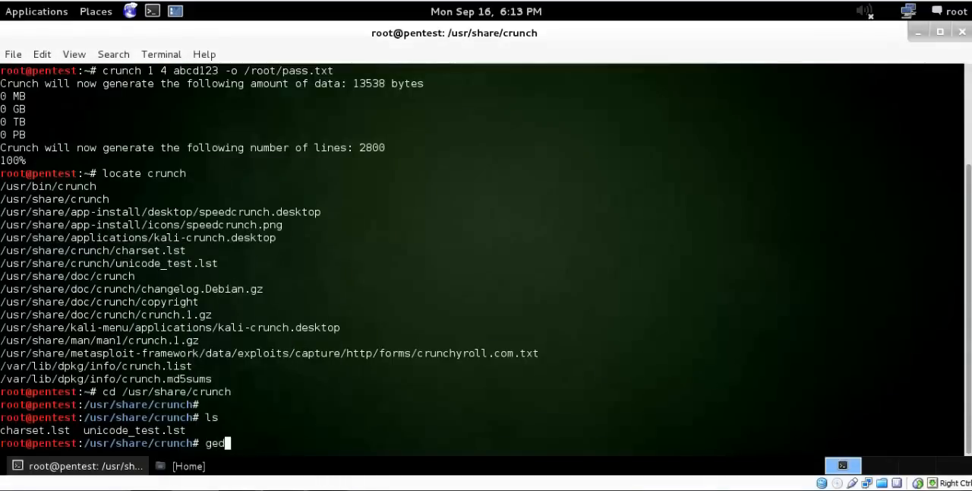
{"action": "type", "text": "it"}
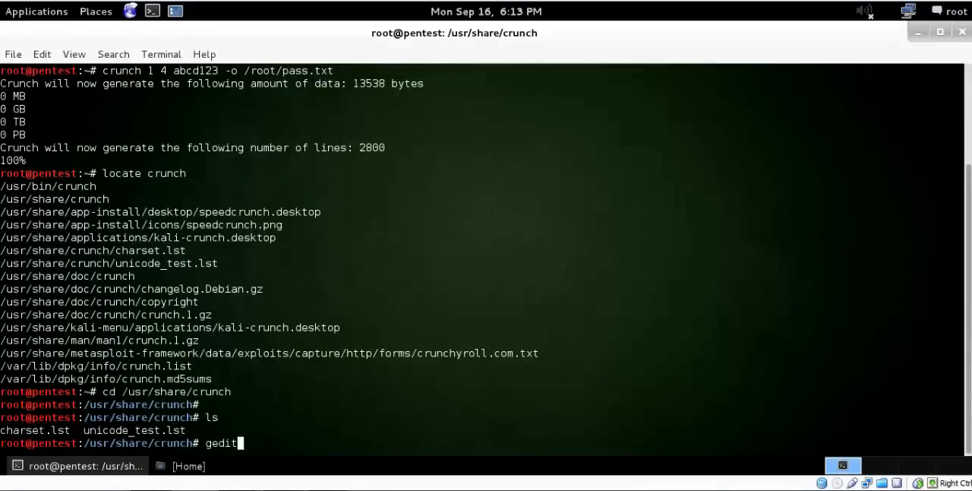
{"action": "type", "text": "charset.lst"}
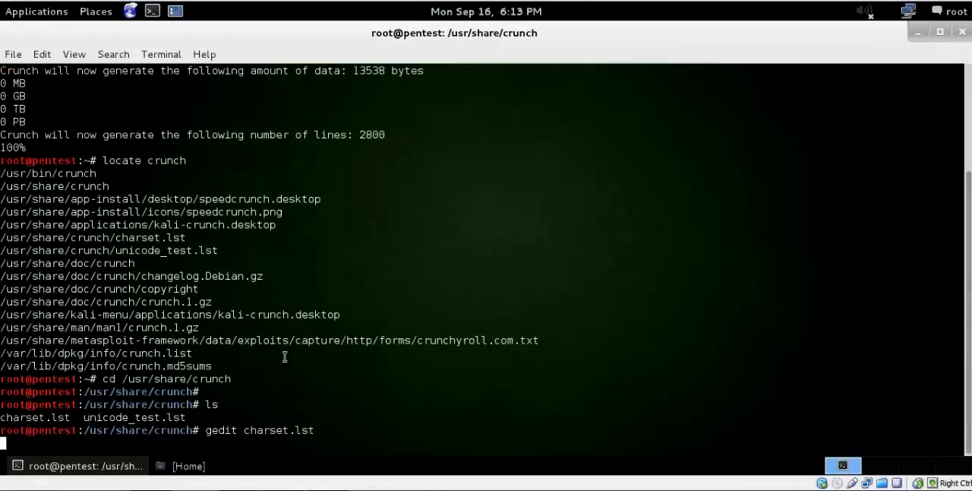
{"action": "key", "text": "Return"}
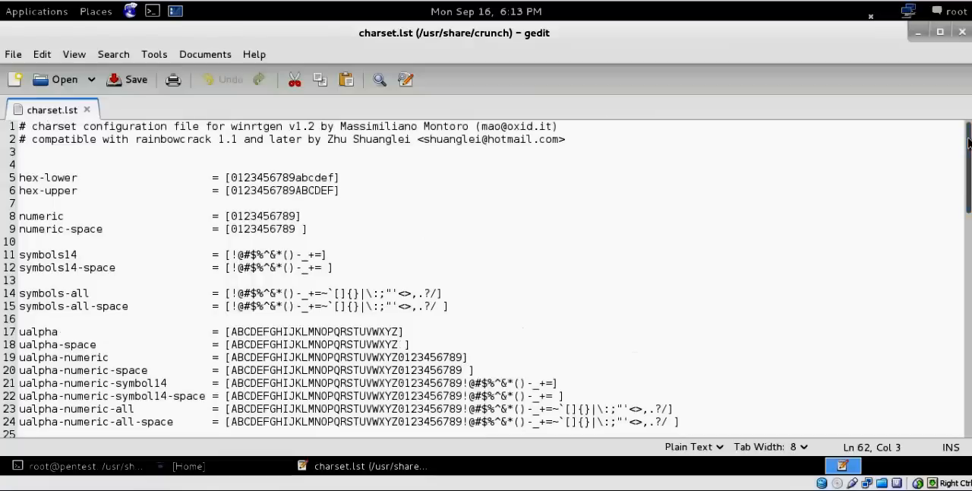
{"action": "double_click", "coordinate": [49, 176]}
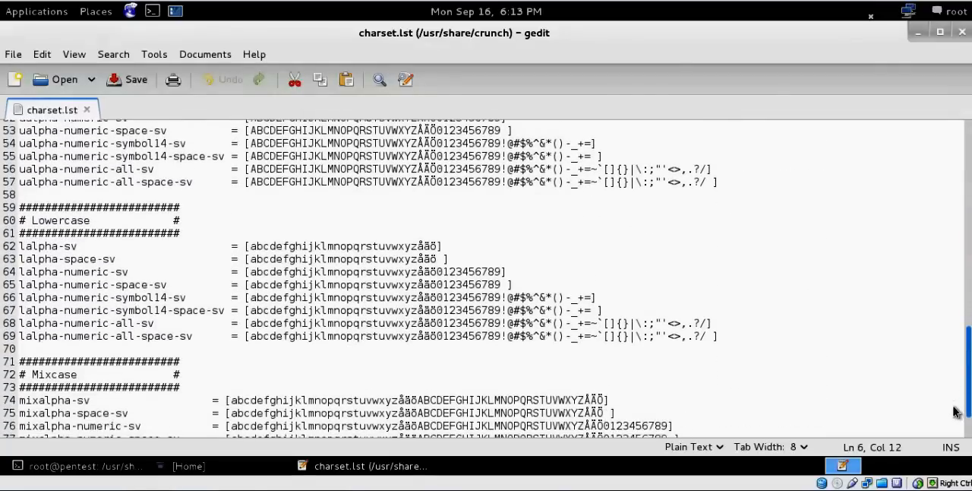
{"action": "scroll", "scroll_direction": "down", "scroll_amount": 3}
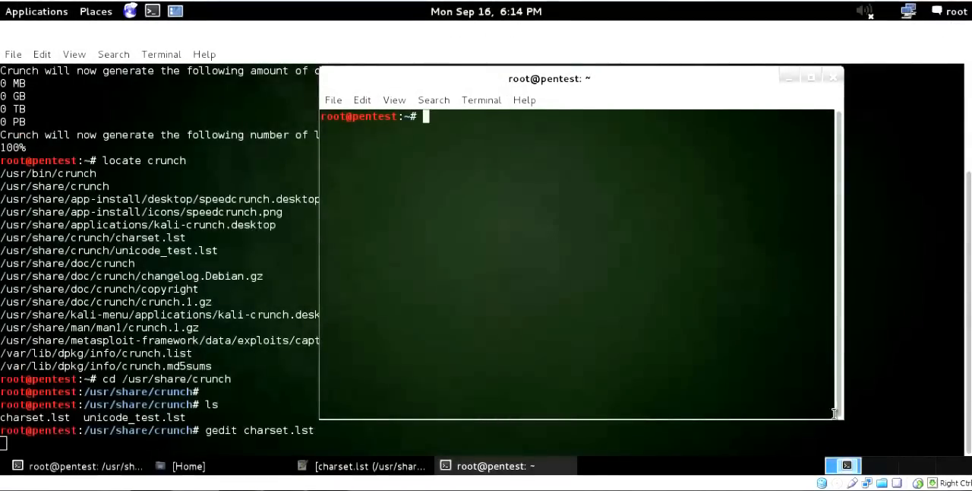
Begin crunch 1 4 -f /usr/share/crunch/charset.lst in the second terminal
{"action": "left_click_drag", "start_coordinate": [835, 413], "coordinate": [933, 446]}
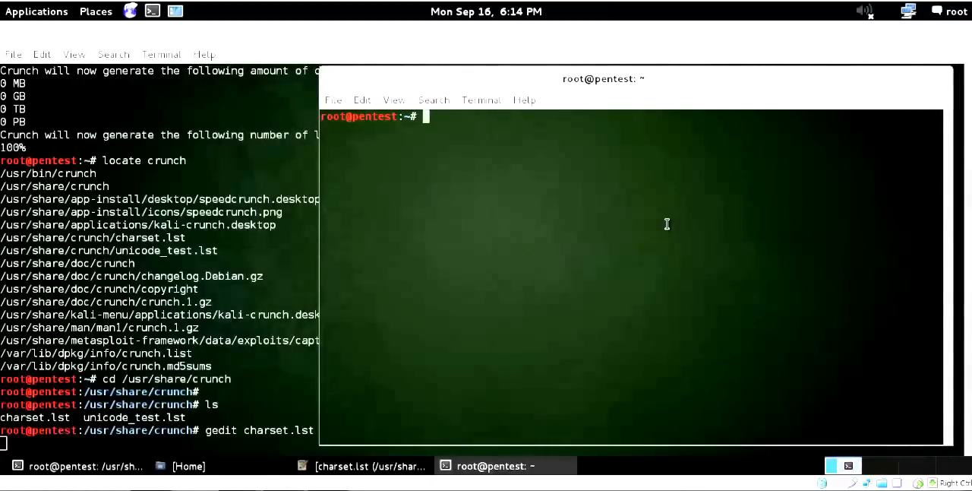
{"action": "type", "text": "crunch  1"}
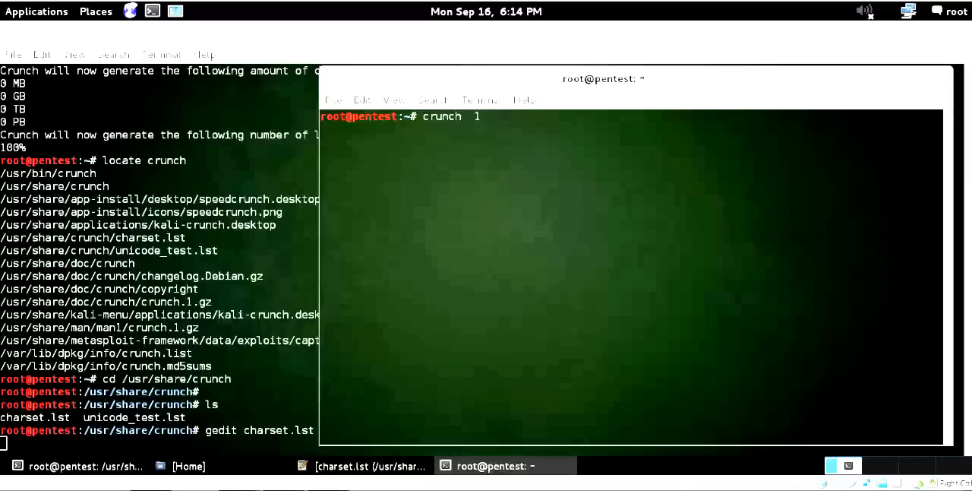
{"action": "type", "text": "4"}
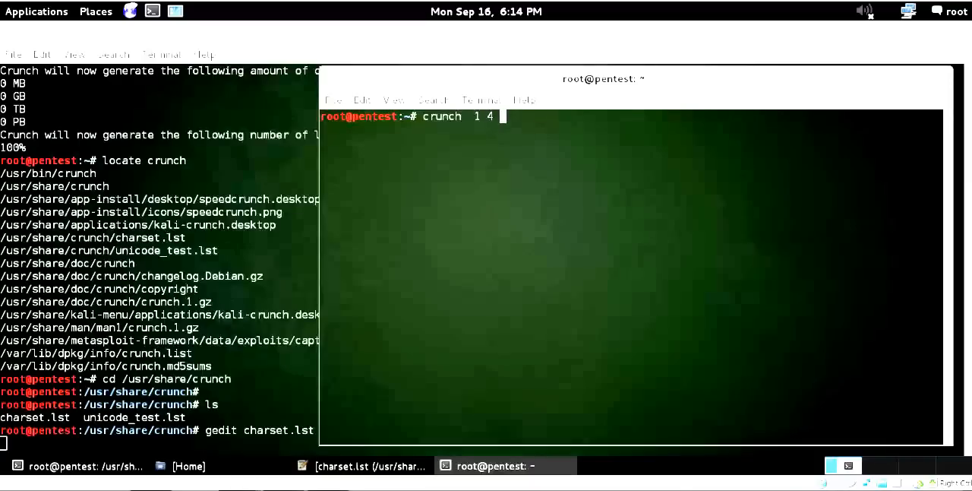
{"action": "type", "text": "-"}
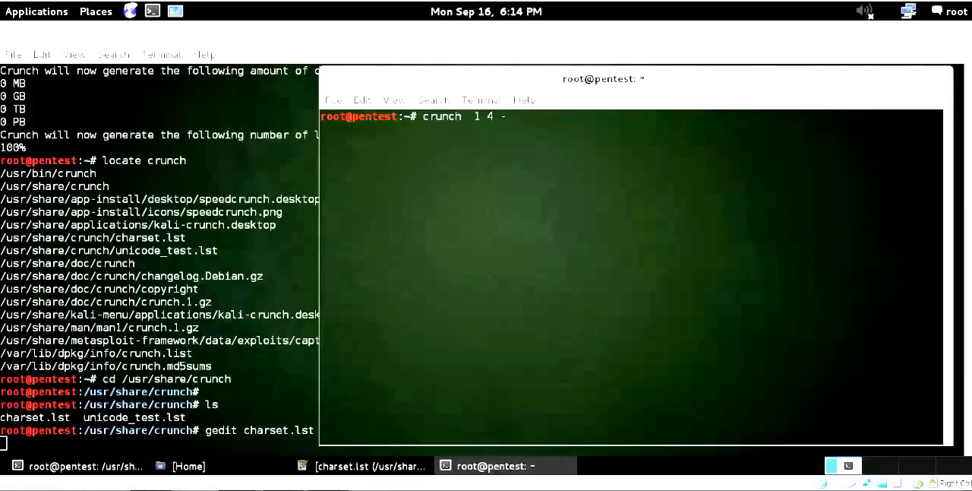
{"action": "type", "text": "f"}
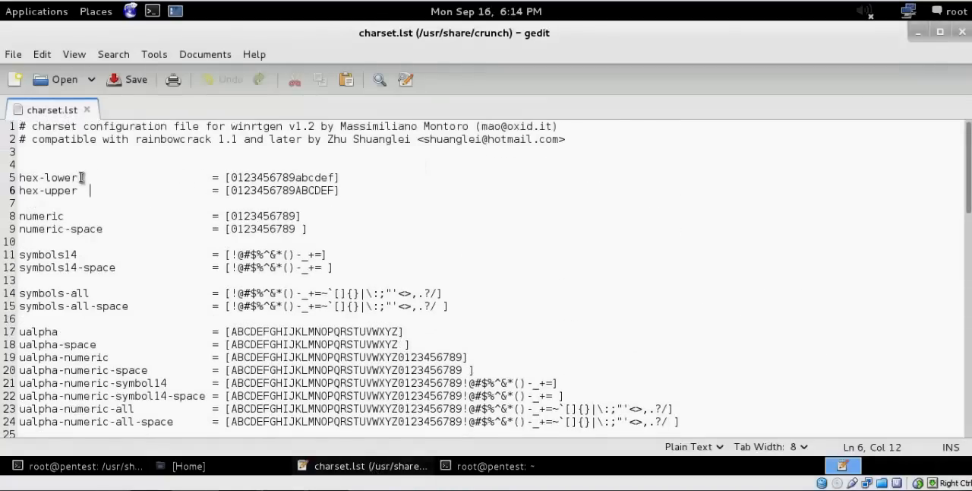
Complete the command with hex-lower -o /root/mypass.txt and generate the 69904-line wordlist
{"action": "right_click", "coordinate": [45, 177]}
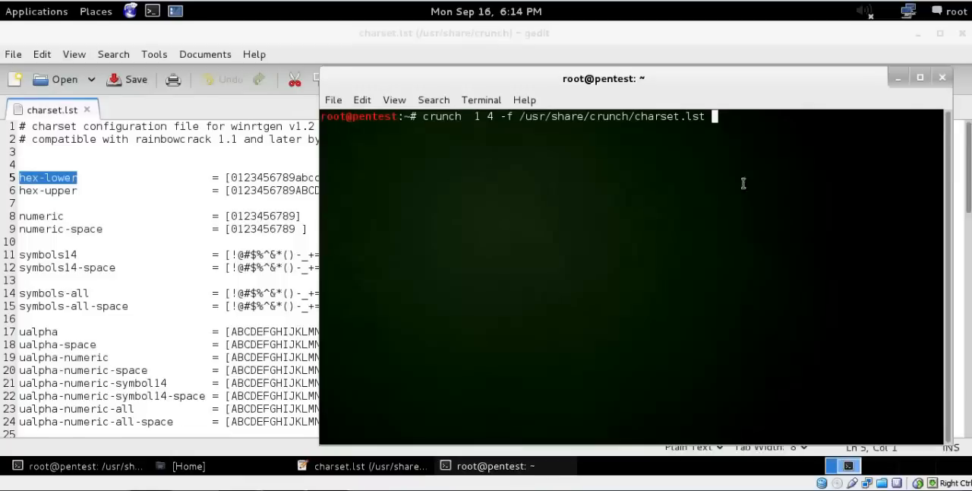
{"action": "type", "text": "hex-lower"}
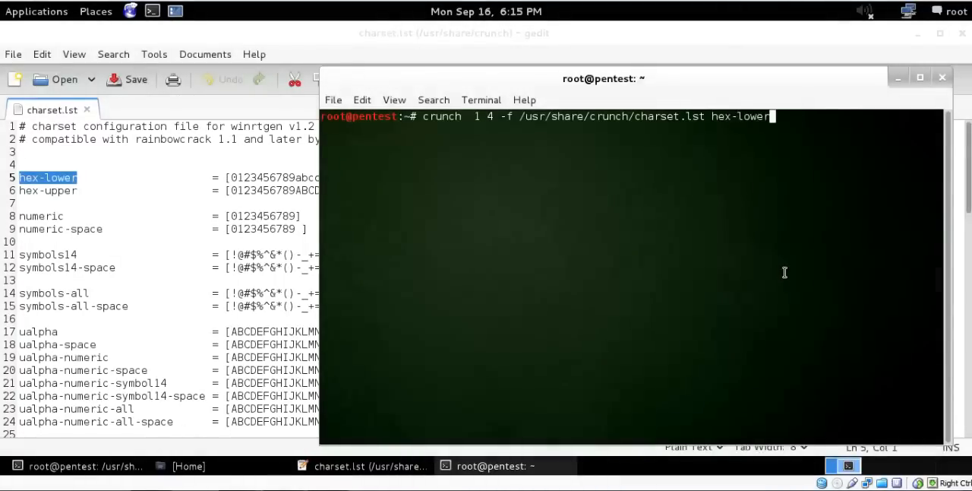
{"action": "type", "text": "-o"}
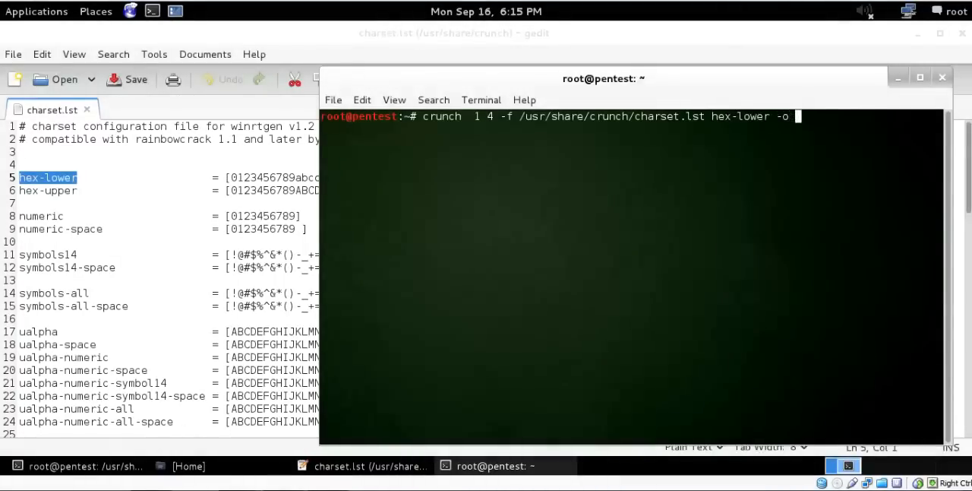
{"action": "type", "text": "/"}
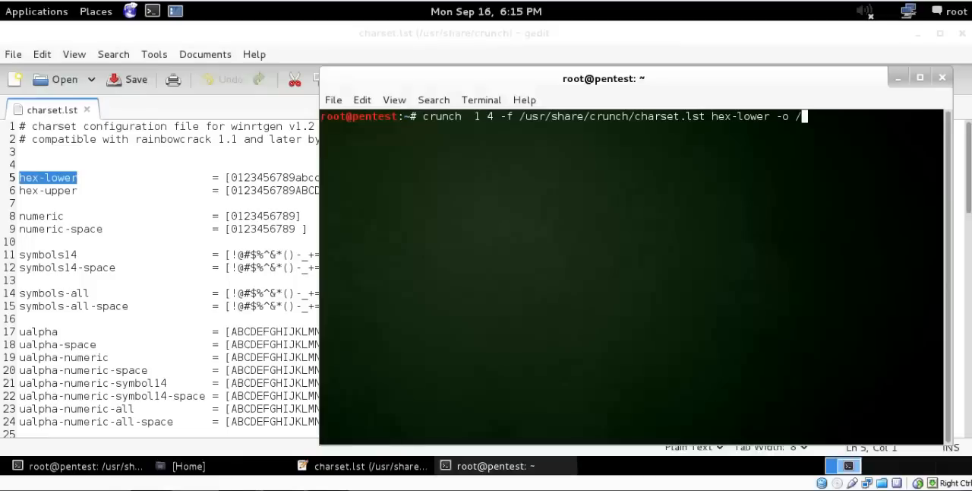
{"action": "type", "text": "root/"}
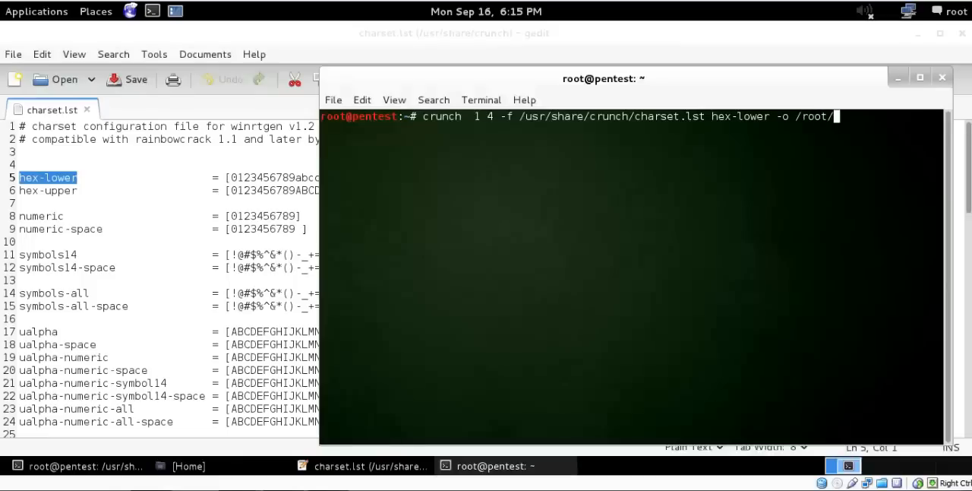
{"action": "type", "text": "m"}
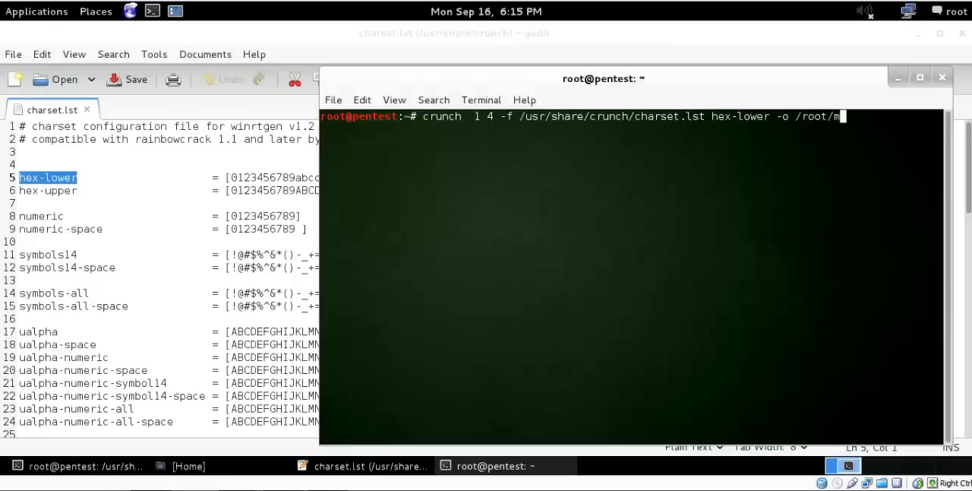
{"action": "type", "text": "ypass"}
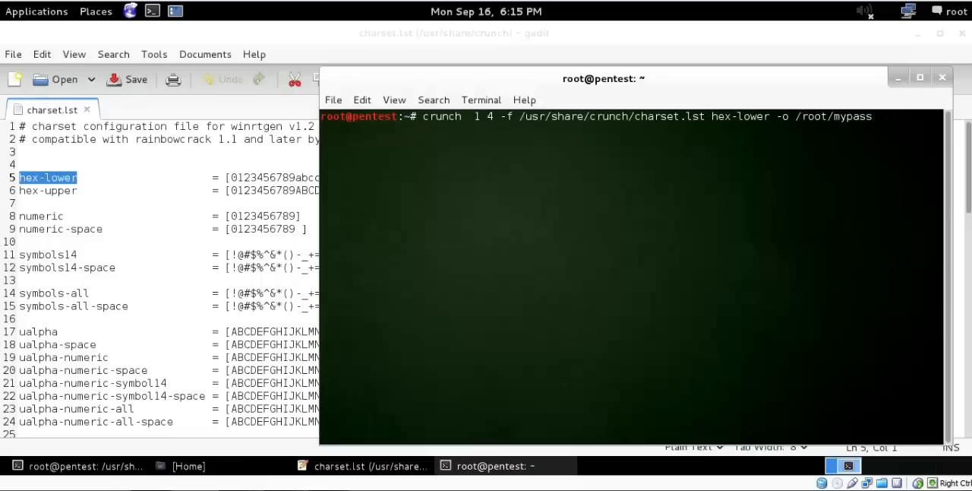
{"action": "type", "text": ".t"}
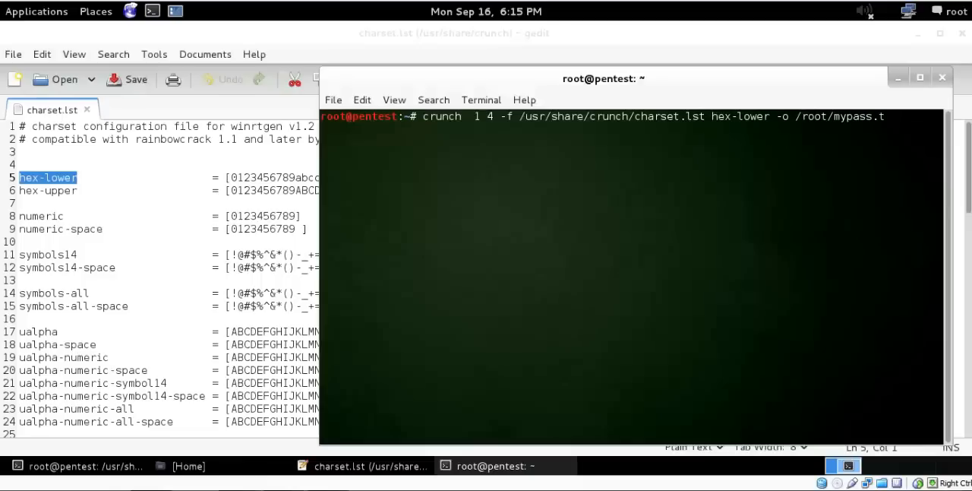
{"action": "type", "text": "xt"}
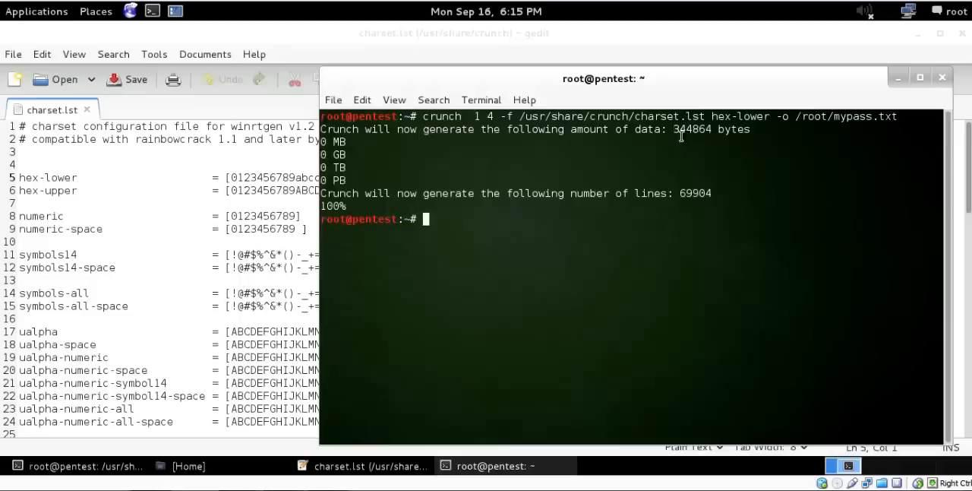
{"action": "mouse_move", "coordinate": [711, 254]}
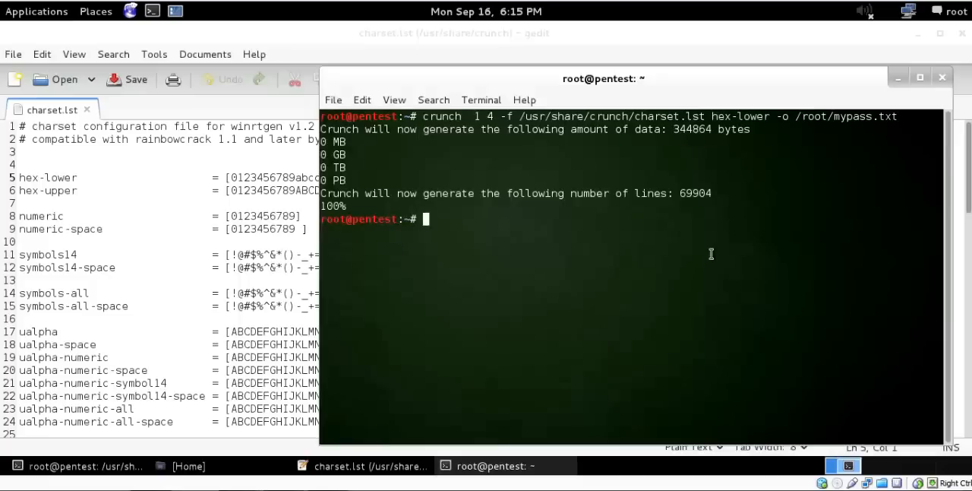
{"action": "double_click", "coordinate": [693, 193]}
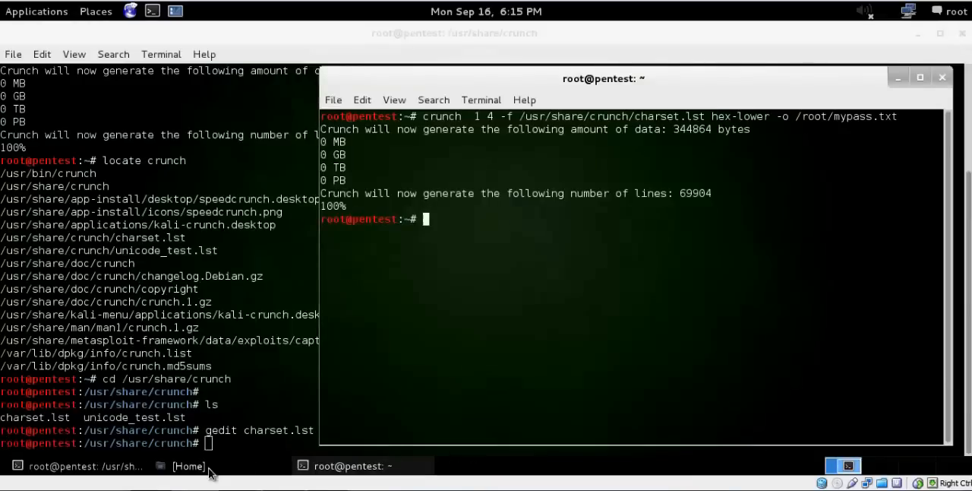
Open the new mypass.txt from the home folder in gedit
{"action": "left_click", "coordinate": [189, 465]}
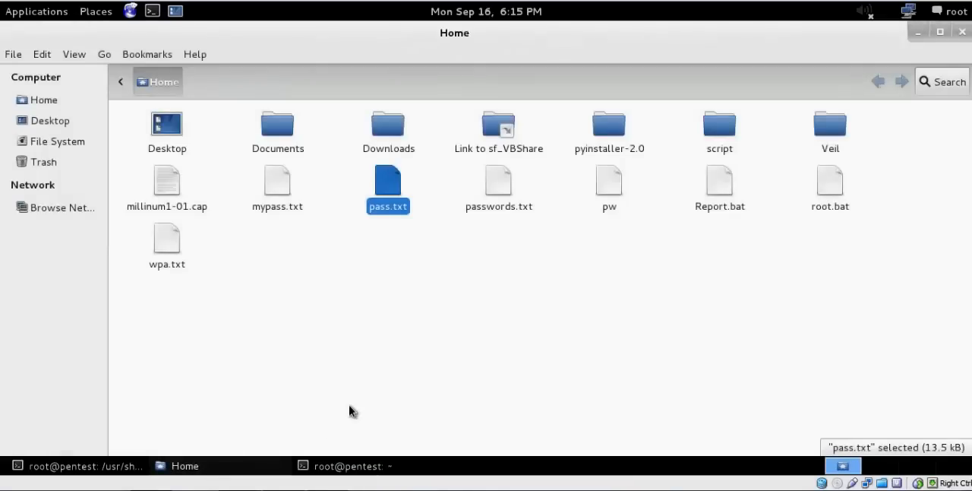
{"action": "left_click", "coordinate": [477, 304]}
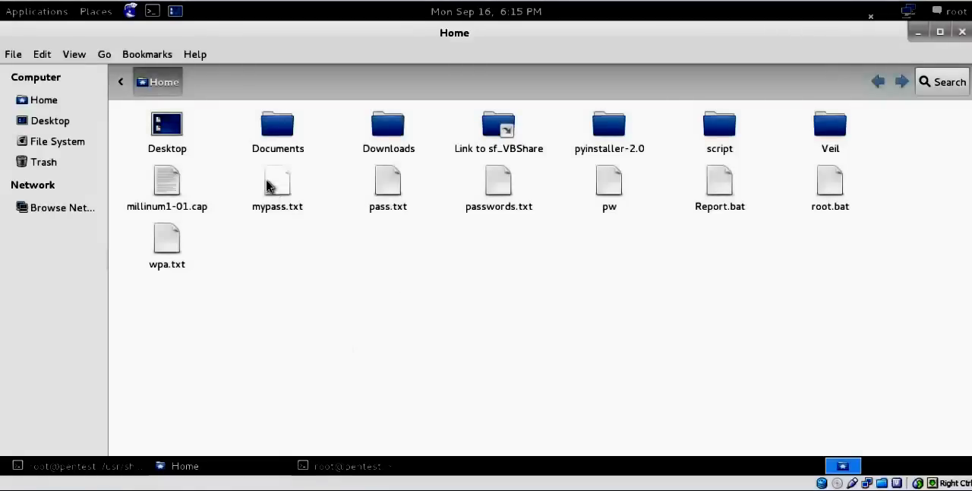
{"action": "double_click", "coordinate": [276, 183]}
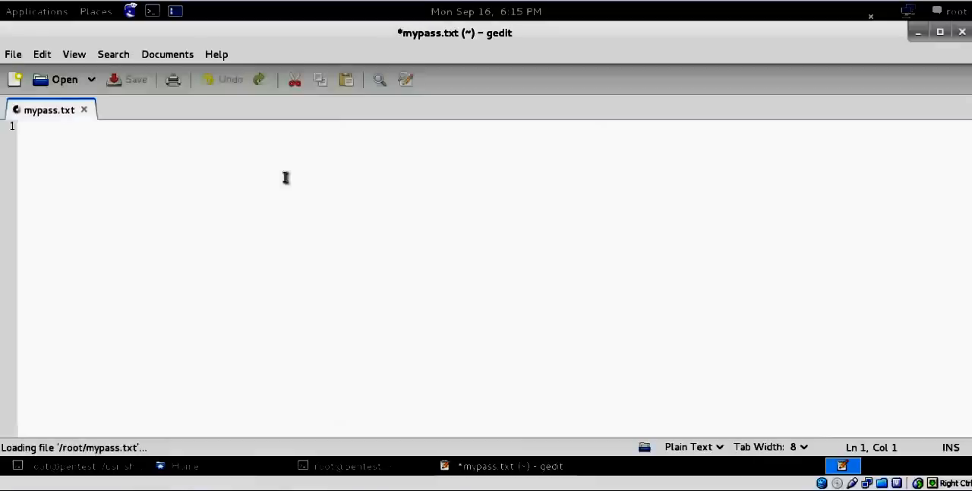